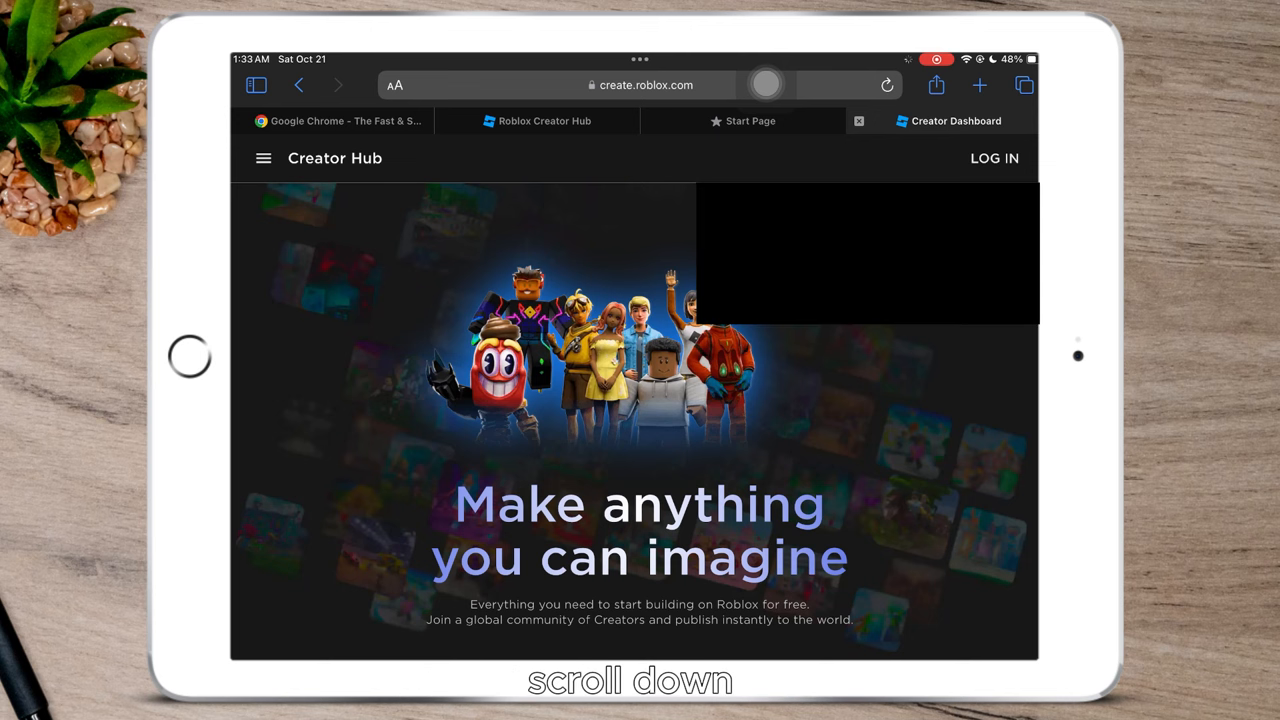
Bring up the share sheet for the loaded Roblox Creator Dashboard page
{"action": "left_click", "coordinate": [934, 84]}
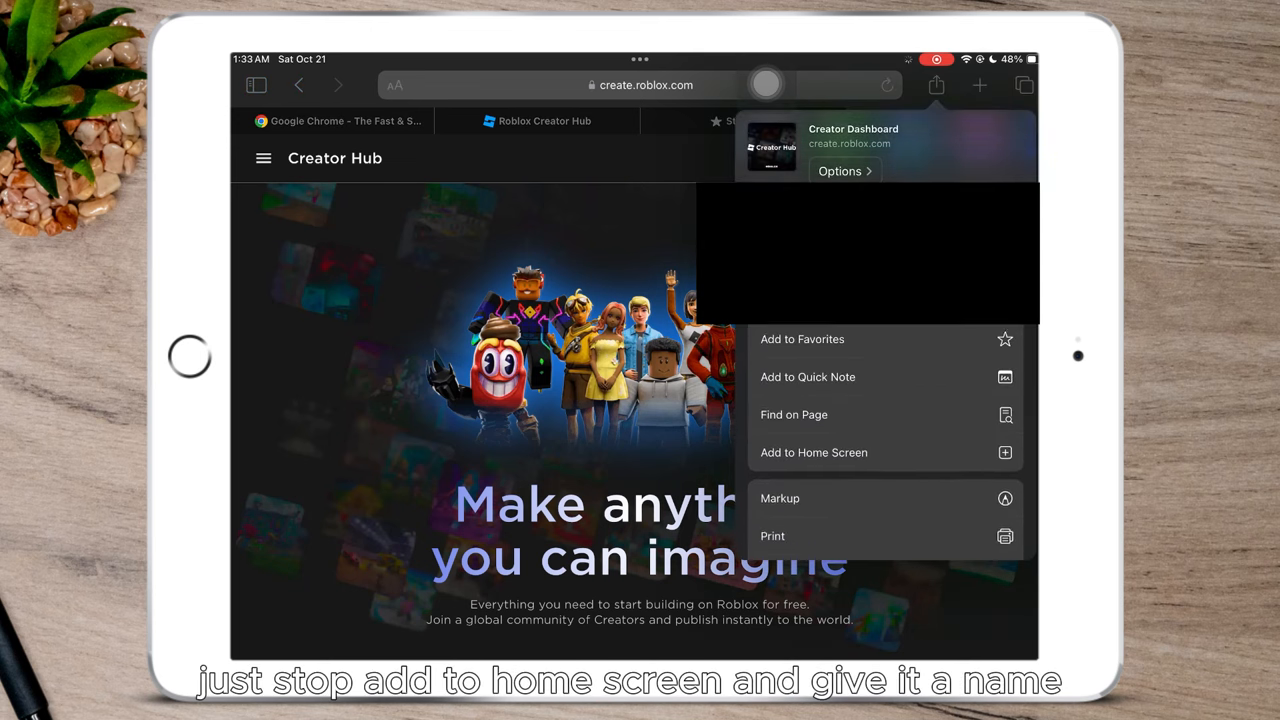
Add the page to the home screen as a shortcut named Creator Dashboard
{"action": "left_click", "coordinate": [812, 452]}
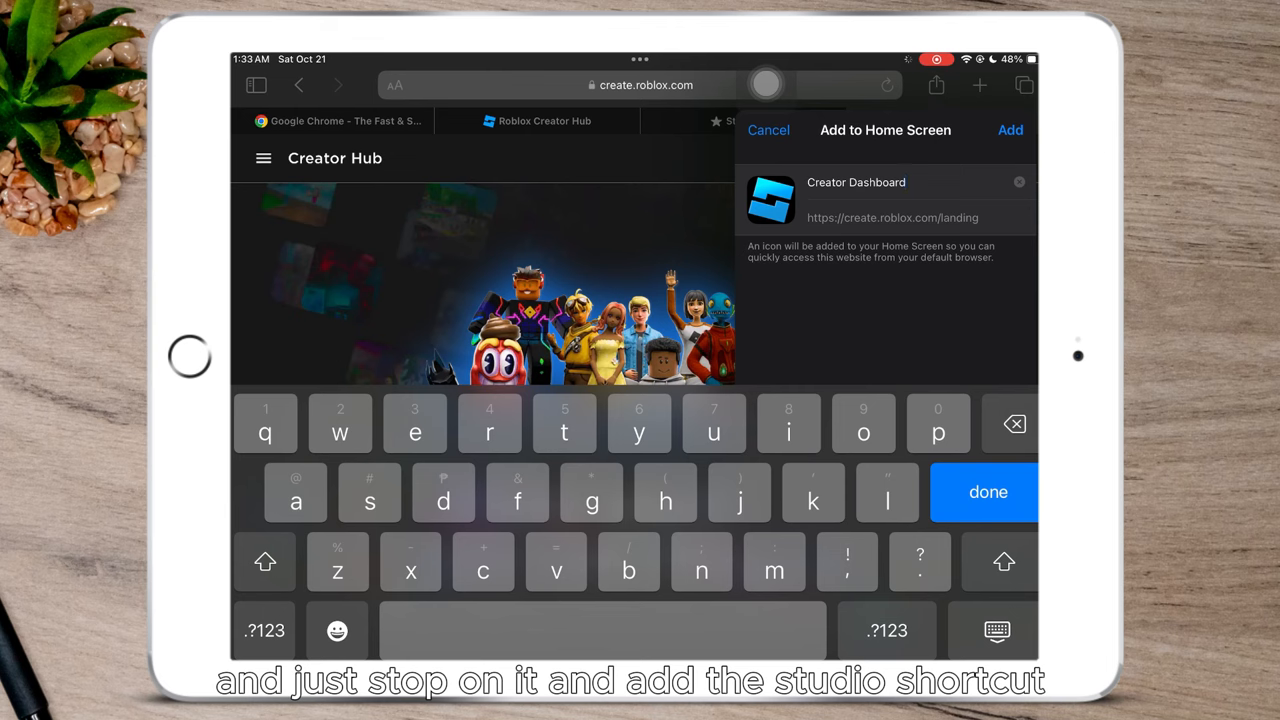
{"action": "left_click", "coordinate": [1008, 130]}
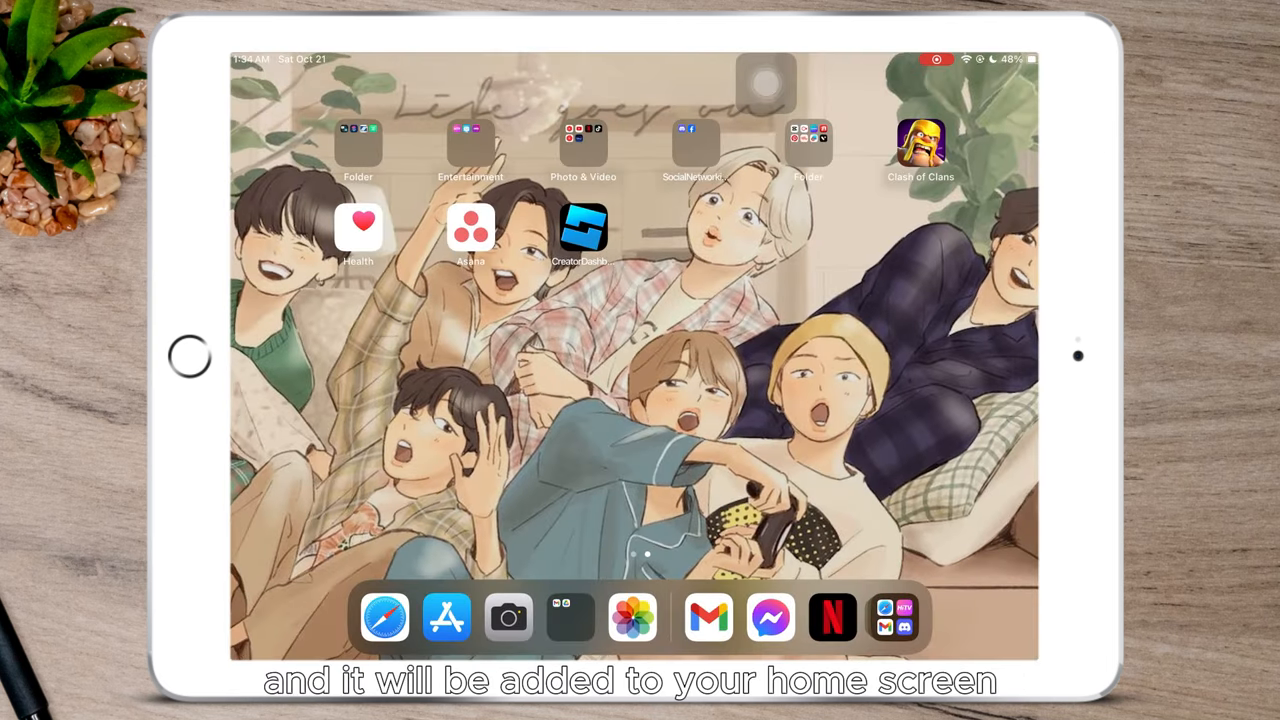